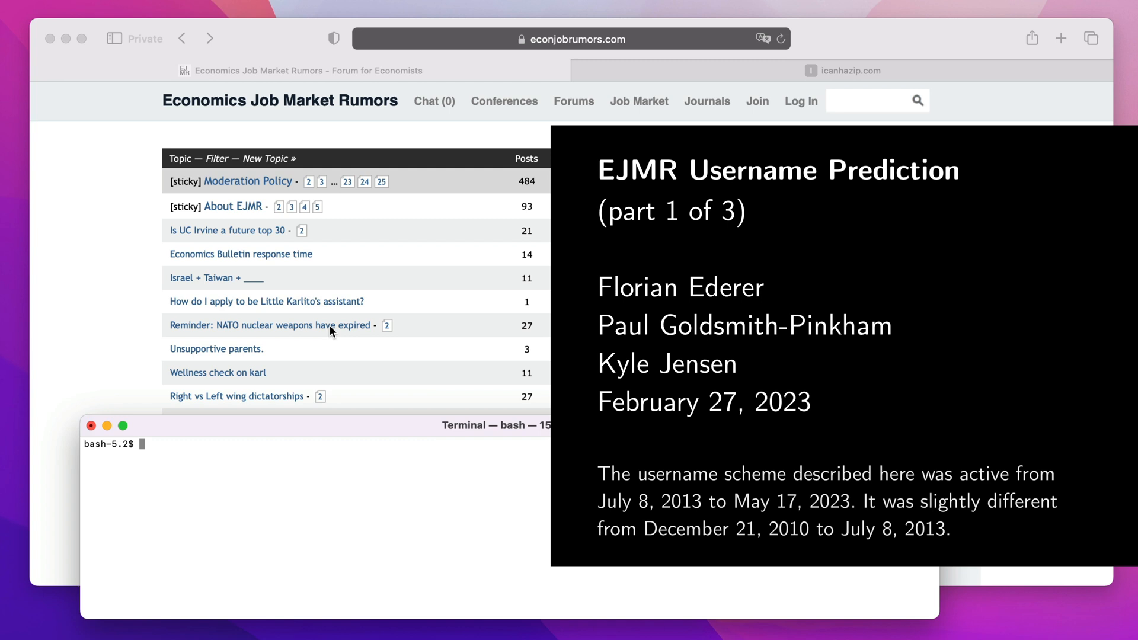
mouse_move(246, 164)
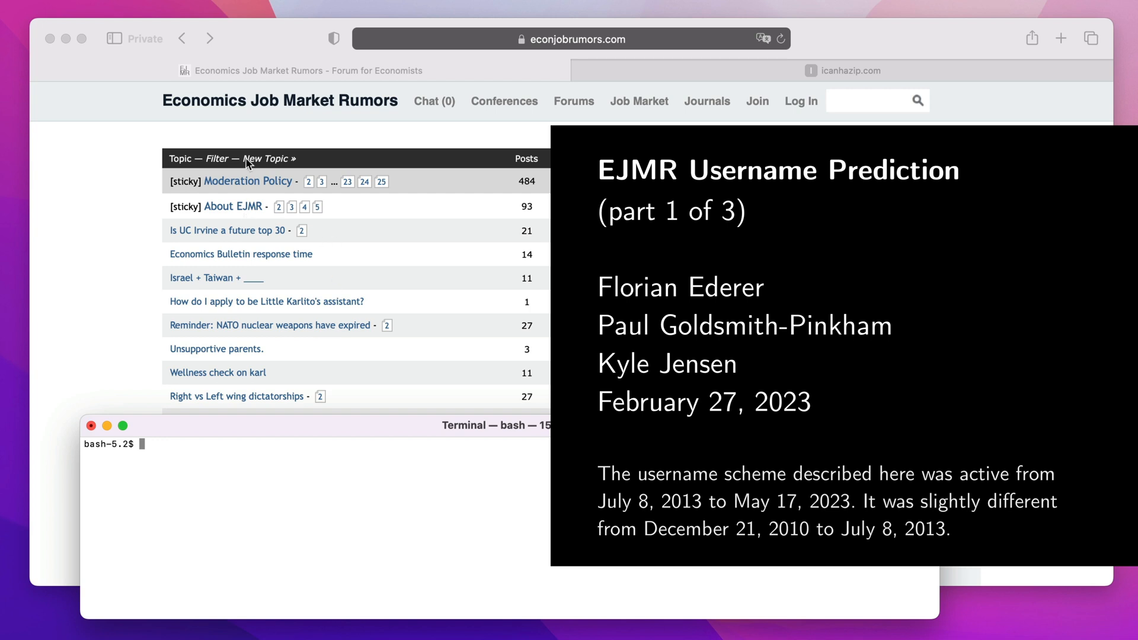
mouse_move(278, 113)
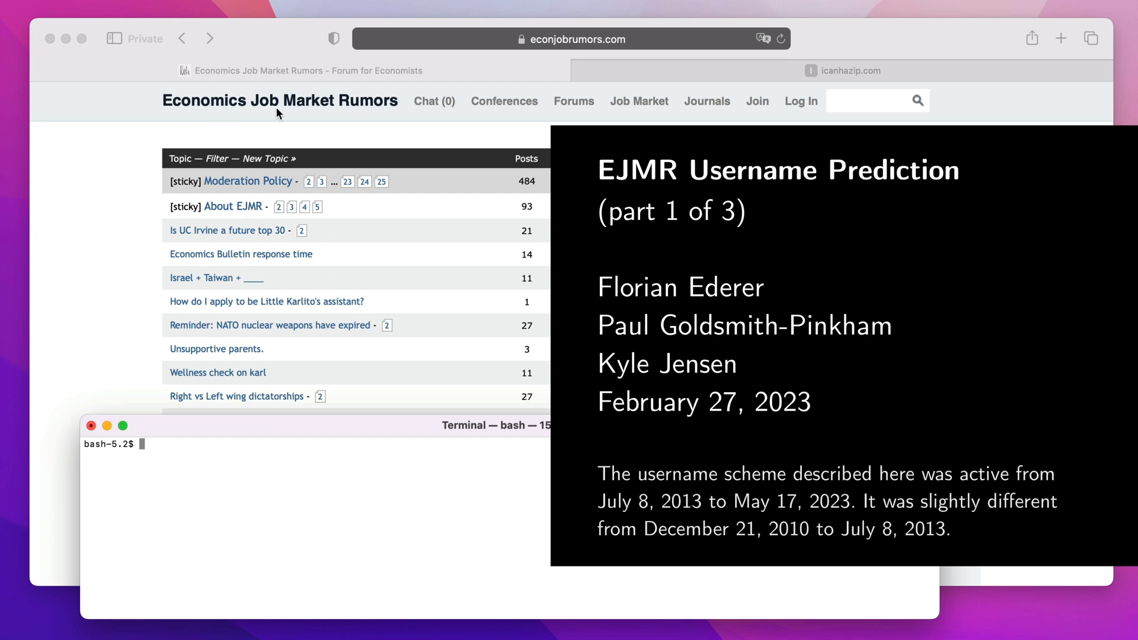
mouse_move(344, 113)
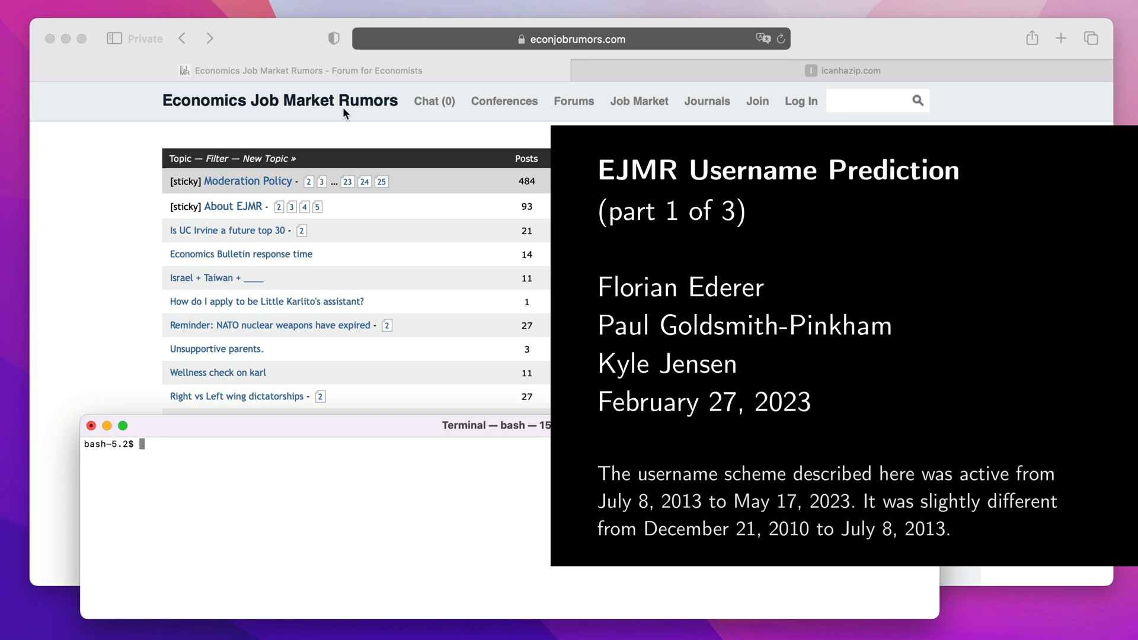
mouse_move(343, 224)
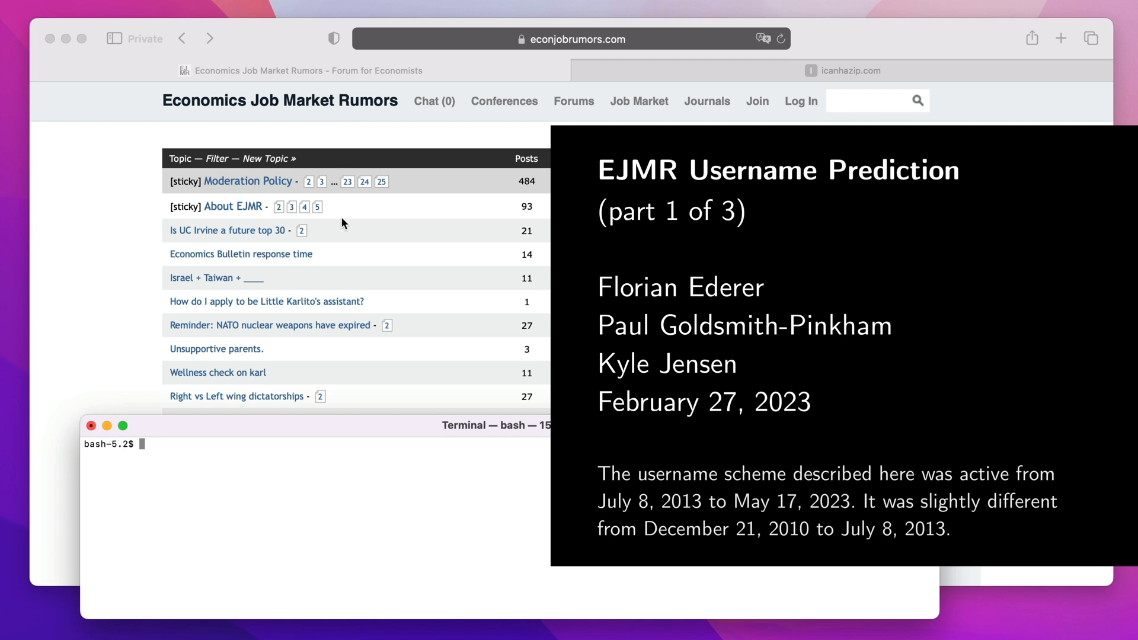
mouse_move(218, 245)
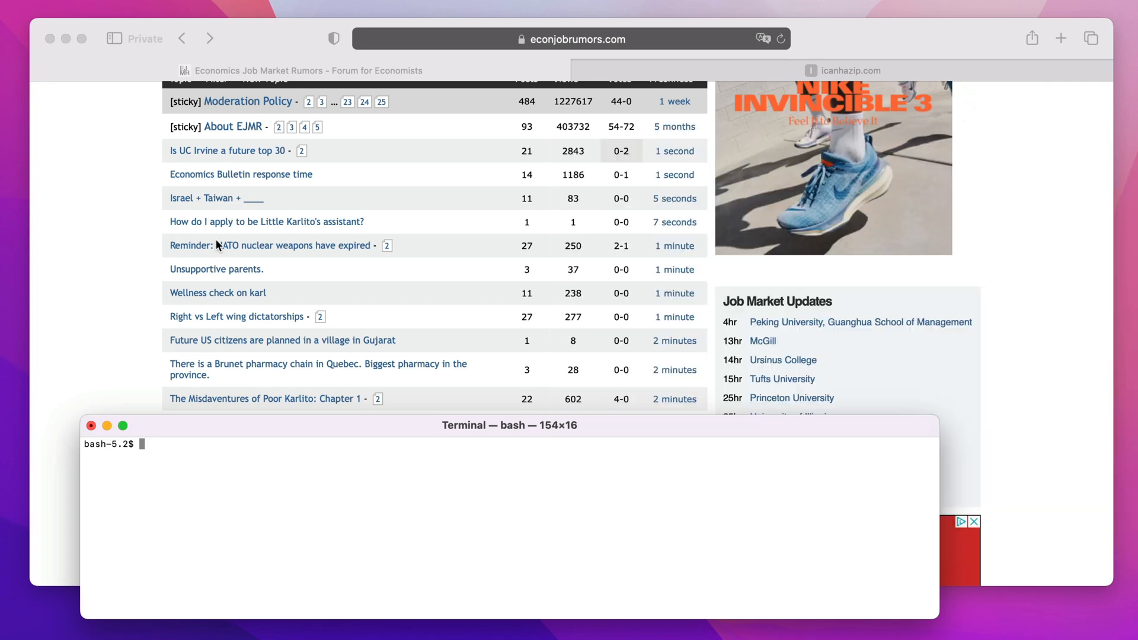
mouse_move(161, 310)
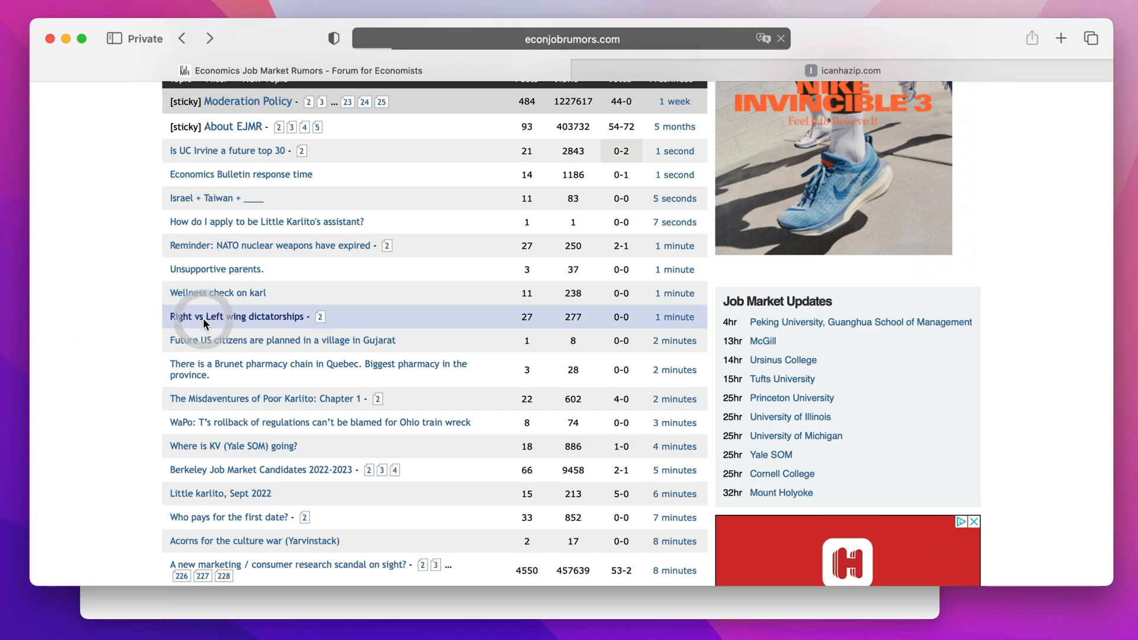
left_click(233, 317)
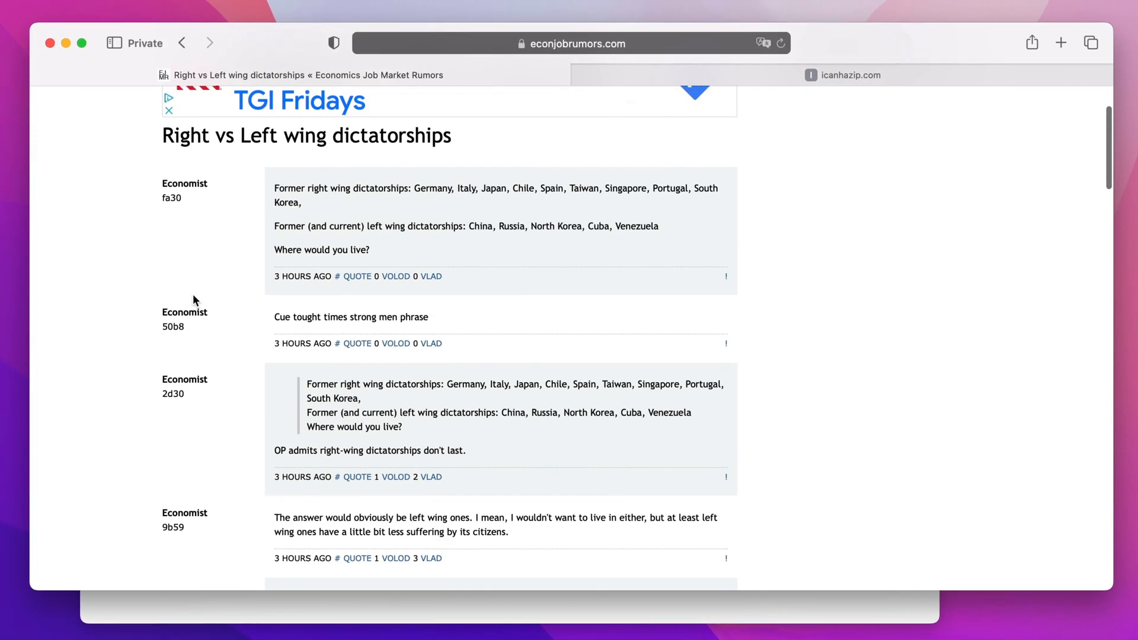
double_click(172, 200)
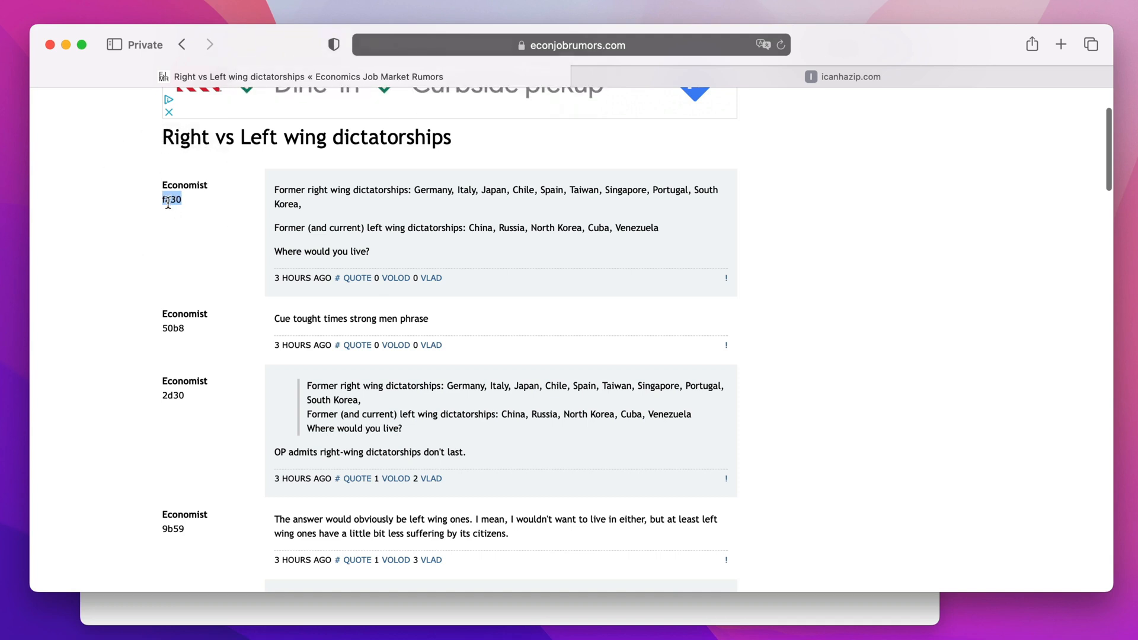
mouse_move(171, 329)
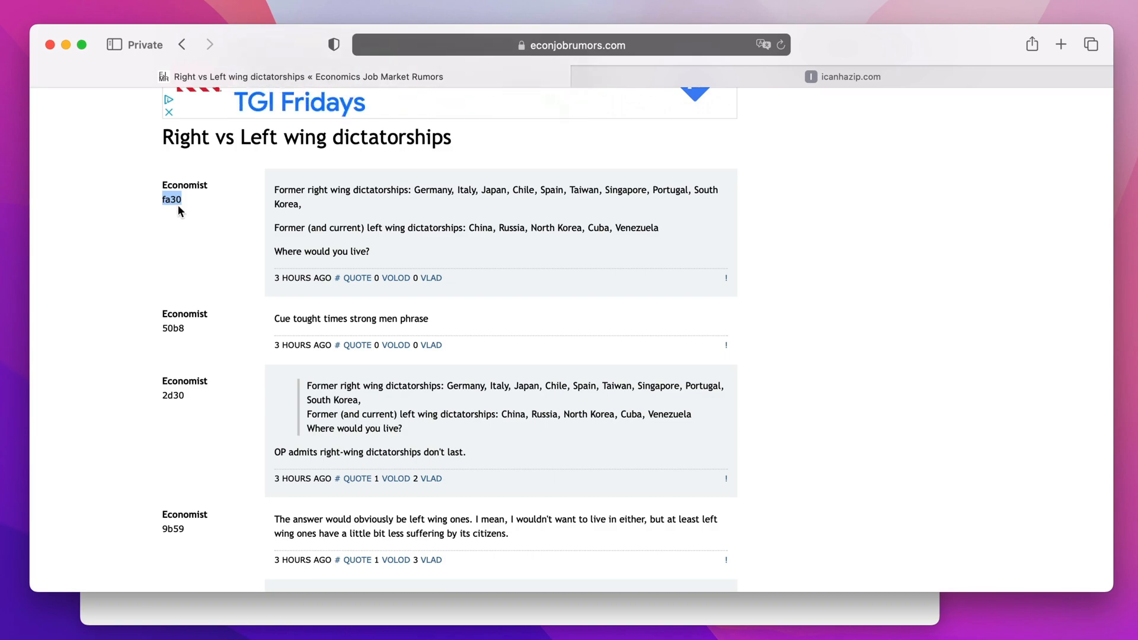
scroll("down", 3)
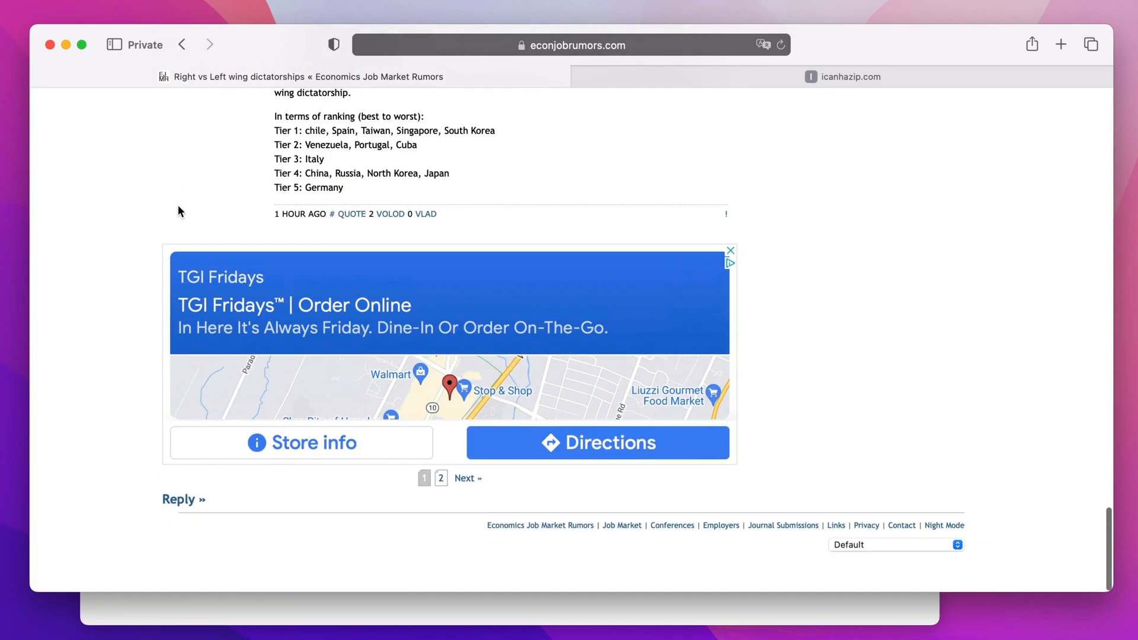
scroll("up", 3)
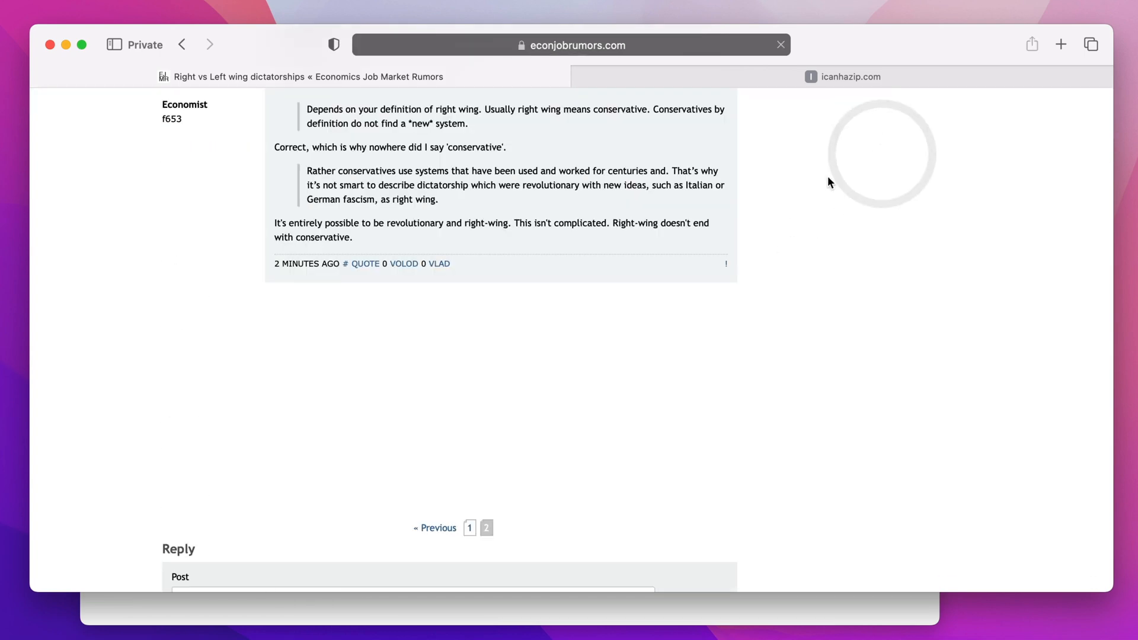
scroll("down", 3)
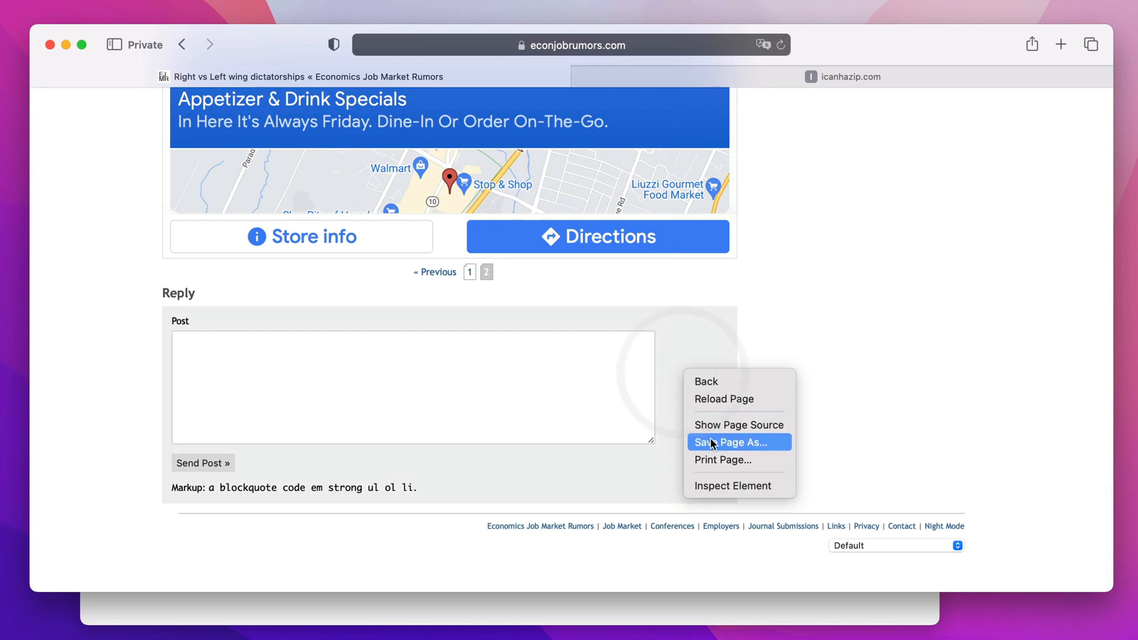
- Search the page source for 'topic_id' and select its value 1127272
left_click(732, 485)
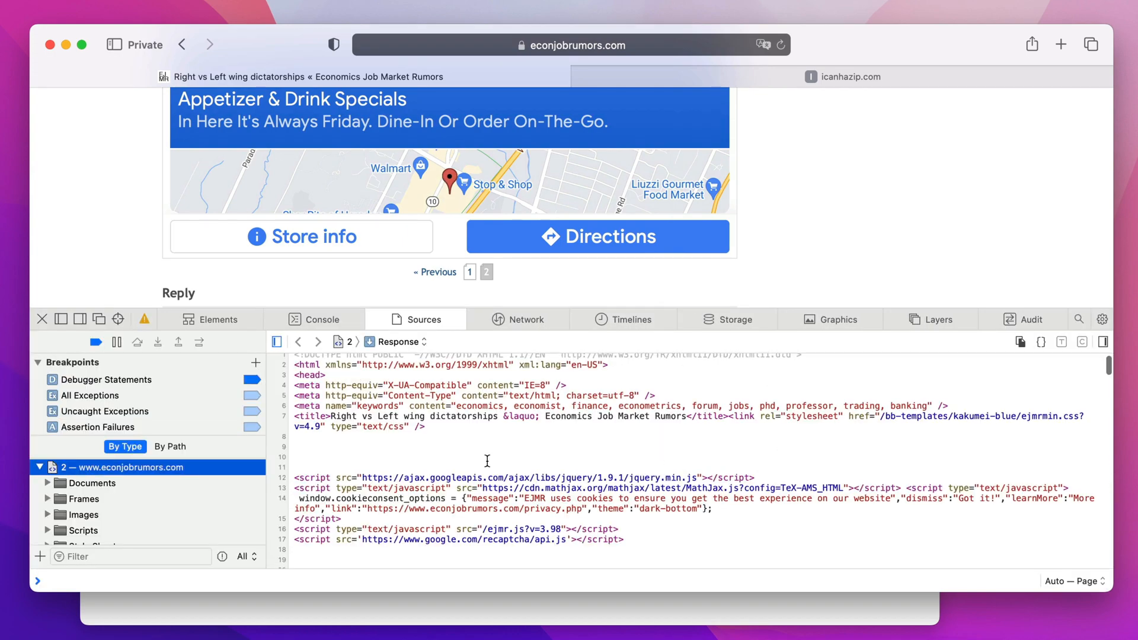
scroll("down", 3)
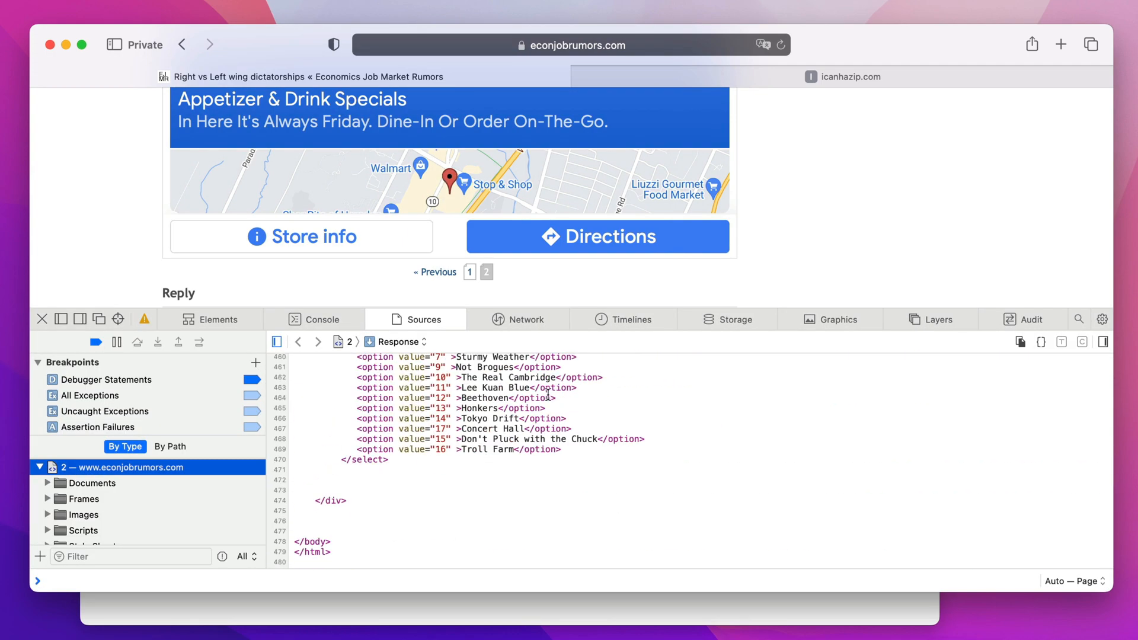
type("topic_i")
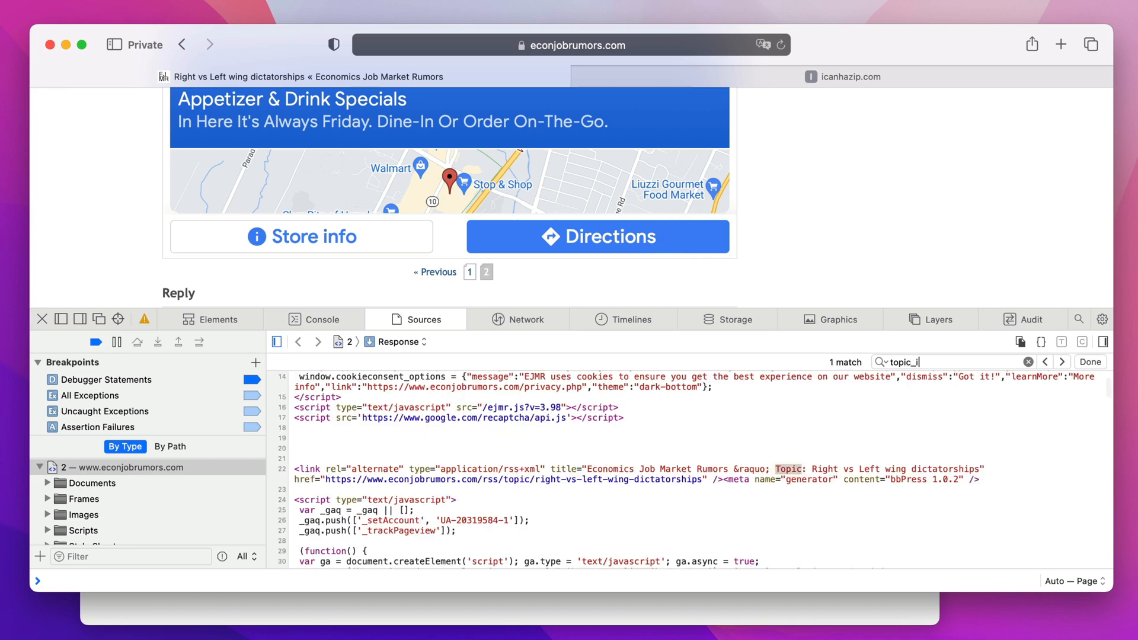
type("d")
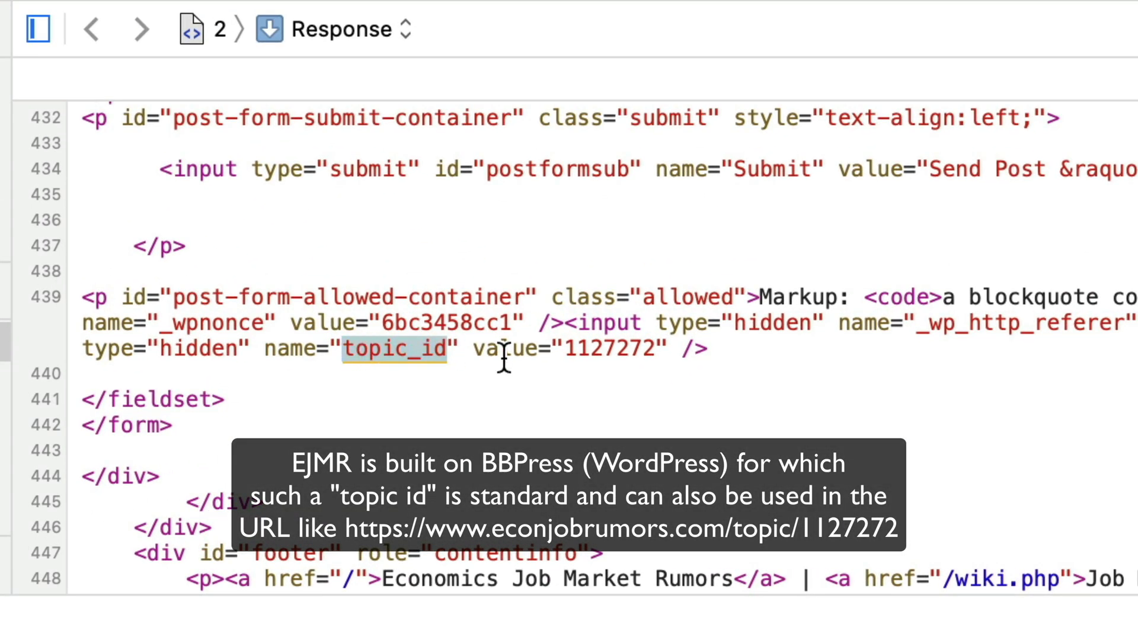
double_click(610, 350)
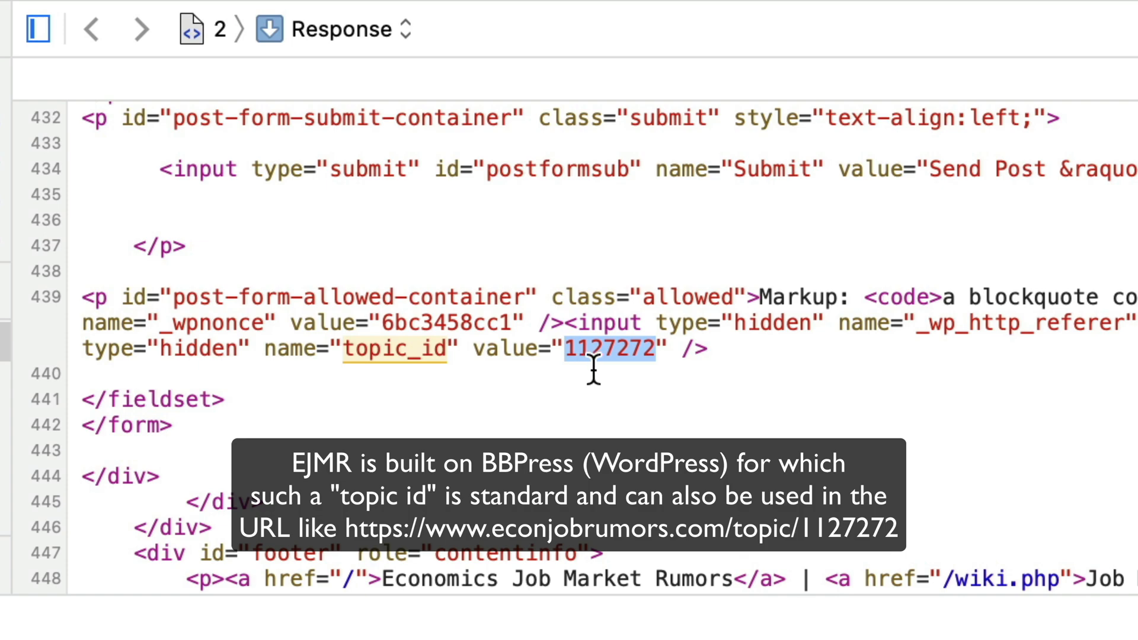
mouse_move(630, 383)
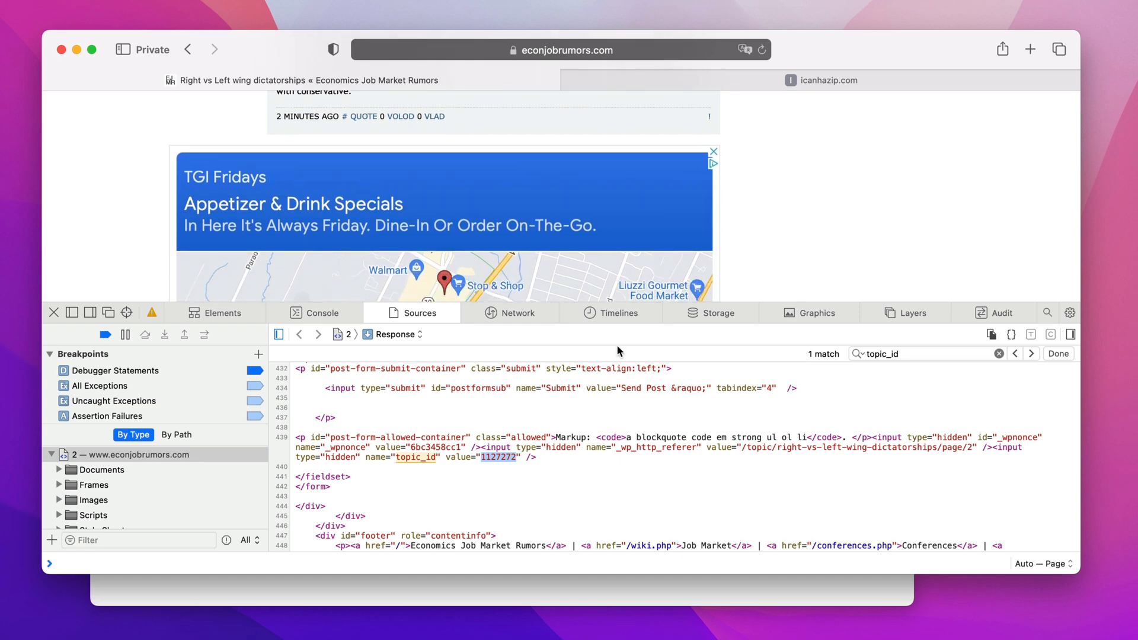
mouse_move(808, 206)
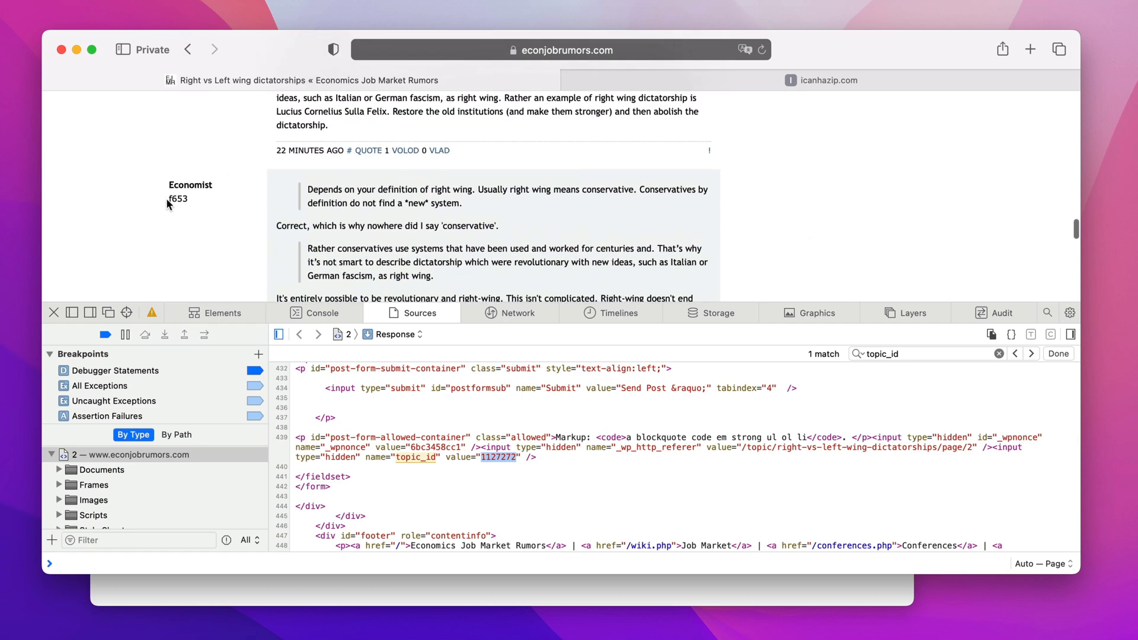
mouse_move(780, 80)
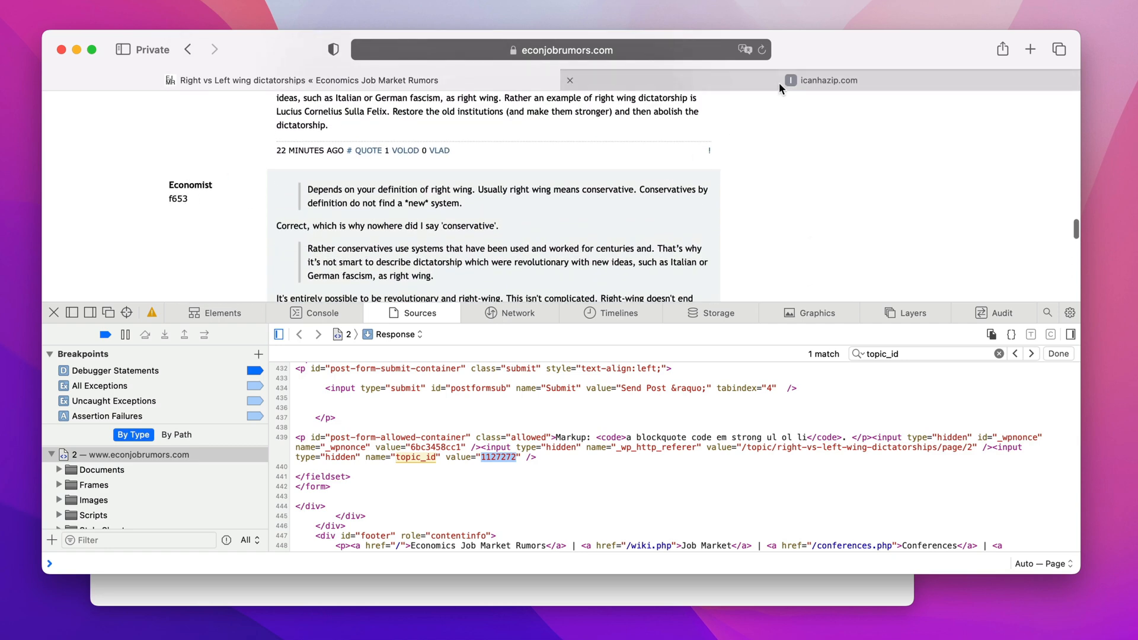
- Read the public IP address 130.132.173.94 on the icanhazip.com tab
left_click(828, 80)
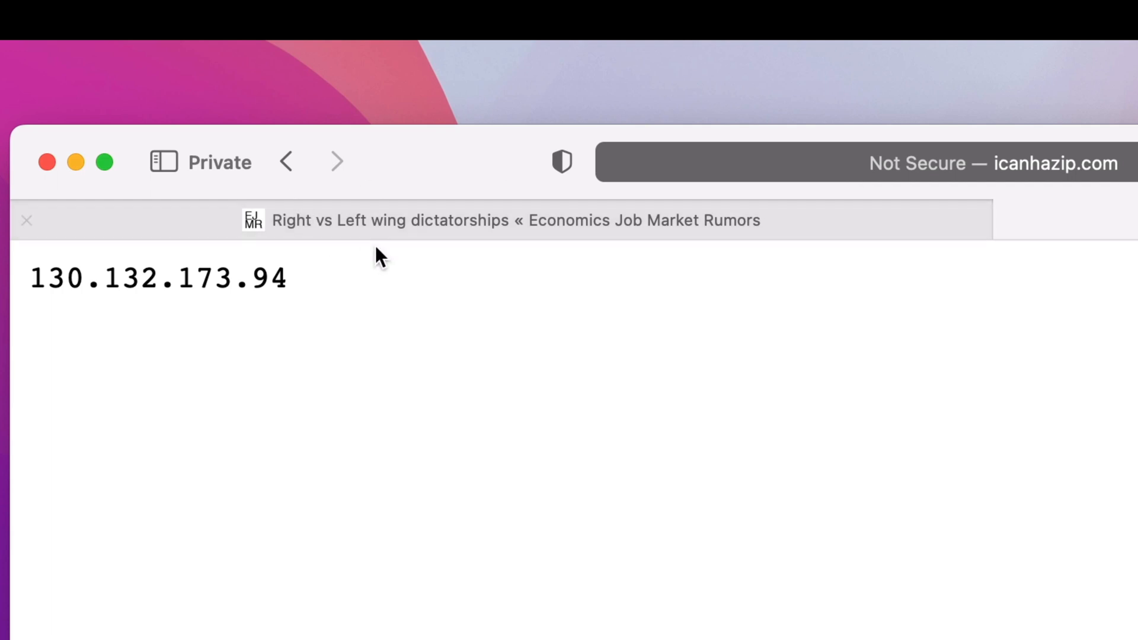
mouse_move(140, 281)
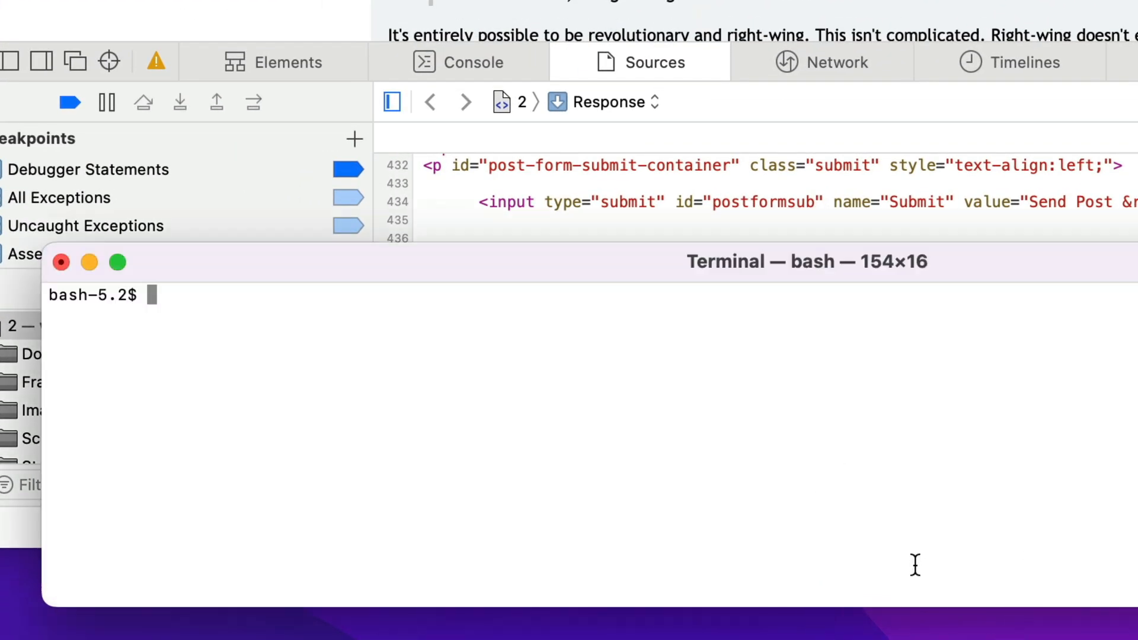
- Run printf "1127272130.132.173.94" | sha1sum - | cut -b 10-13 in Terminal
type("print")
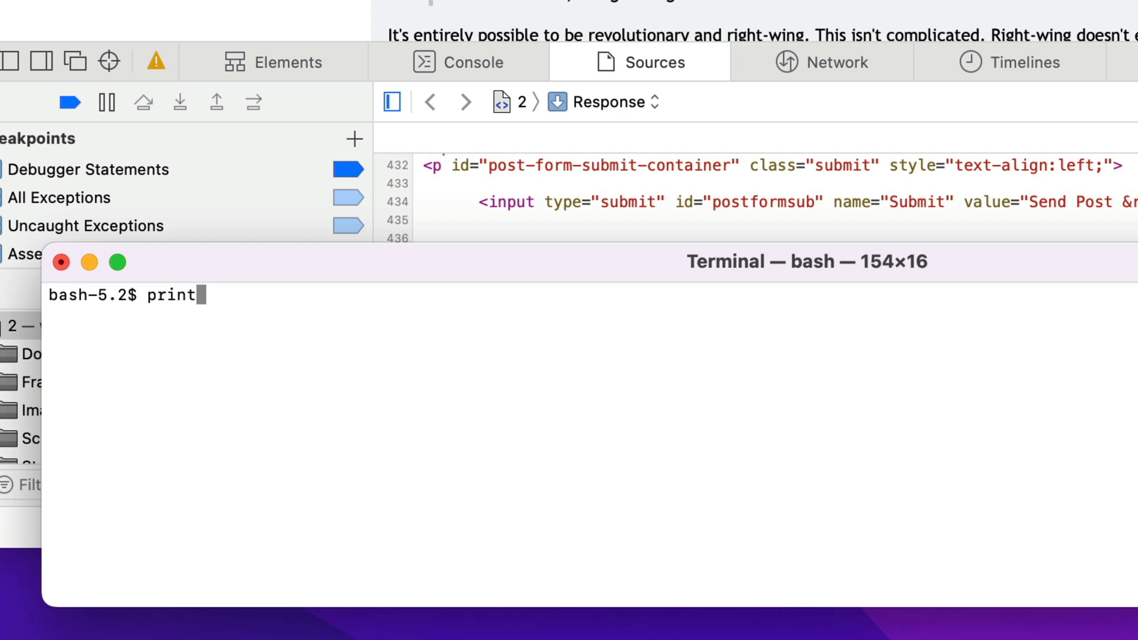
type("f \"")
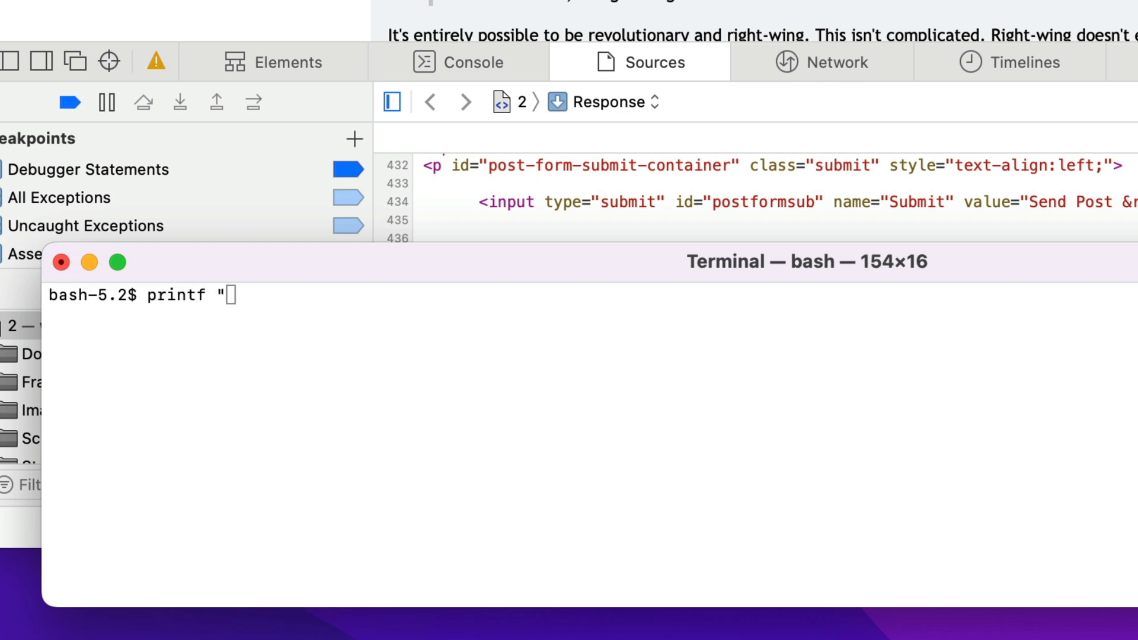
type("1127272130.132.173.94")
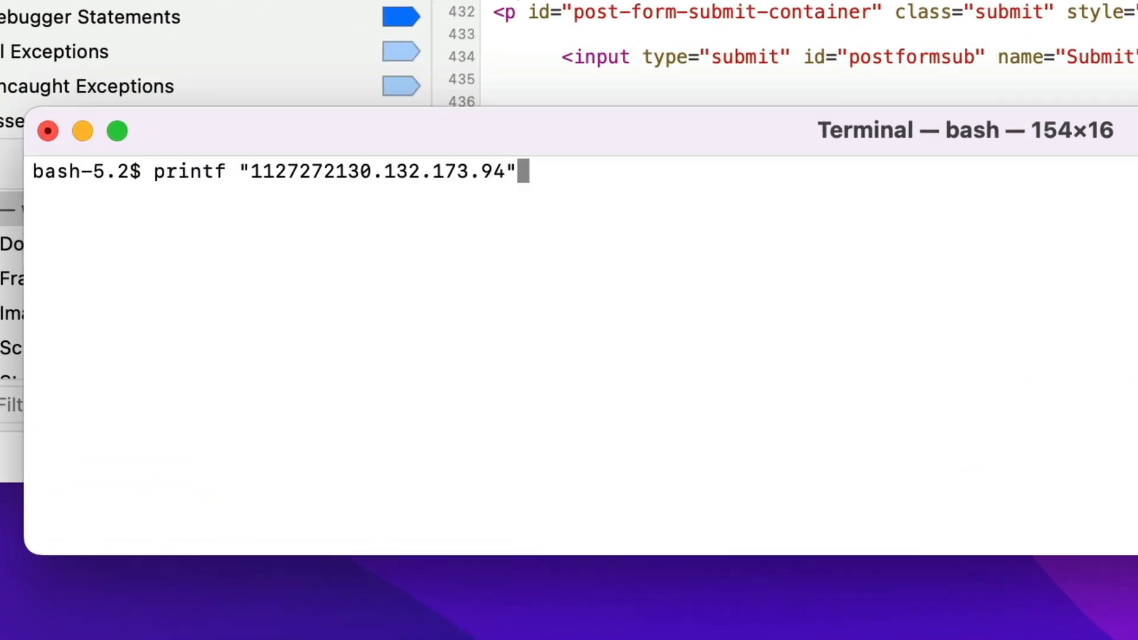
type("|sha2")
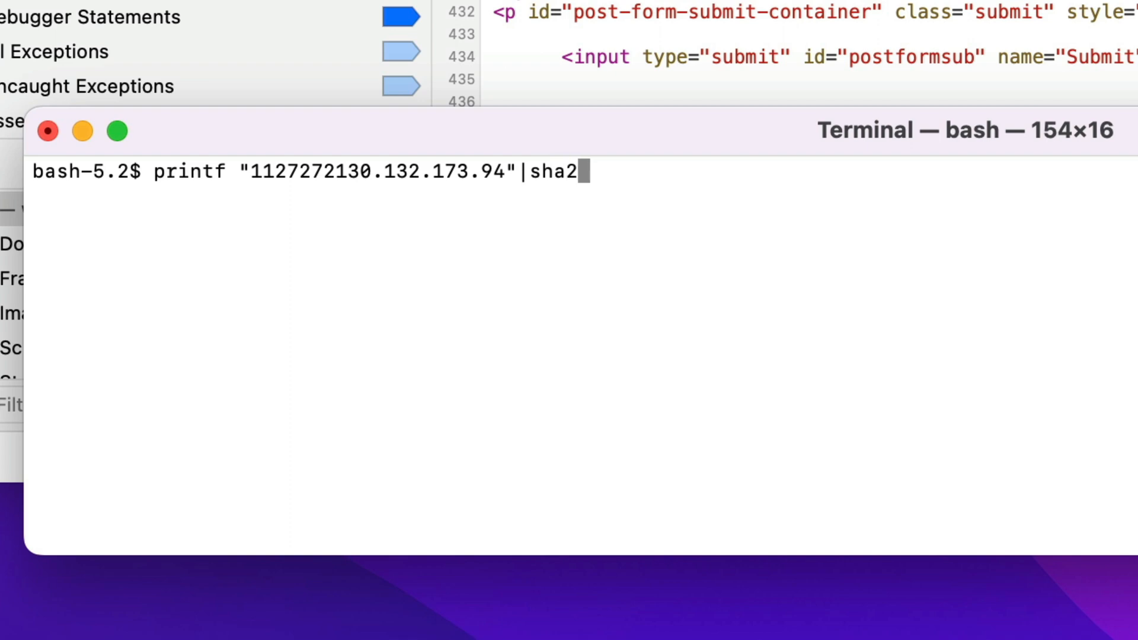
type("1sum - |")
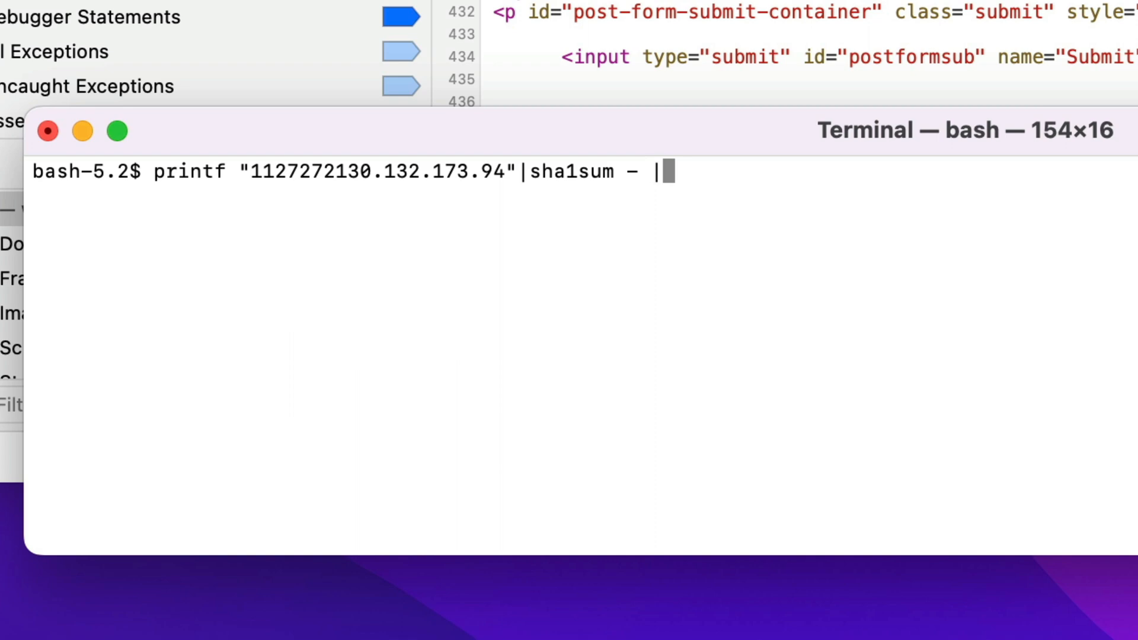
type("cut")
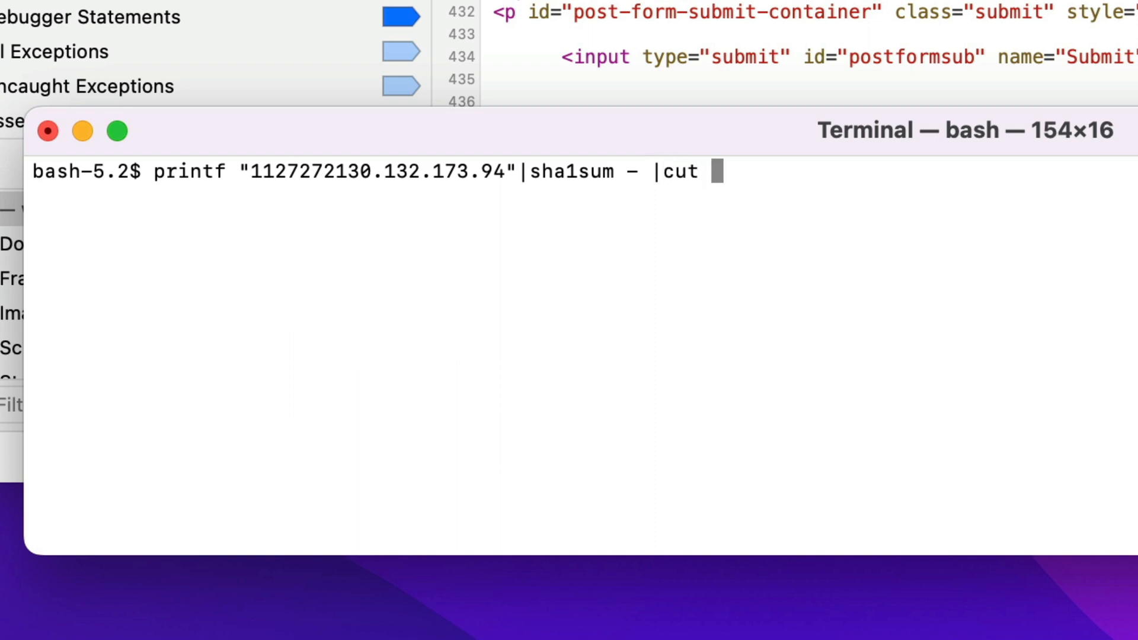
type("-b")
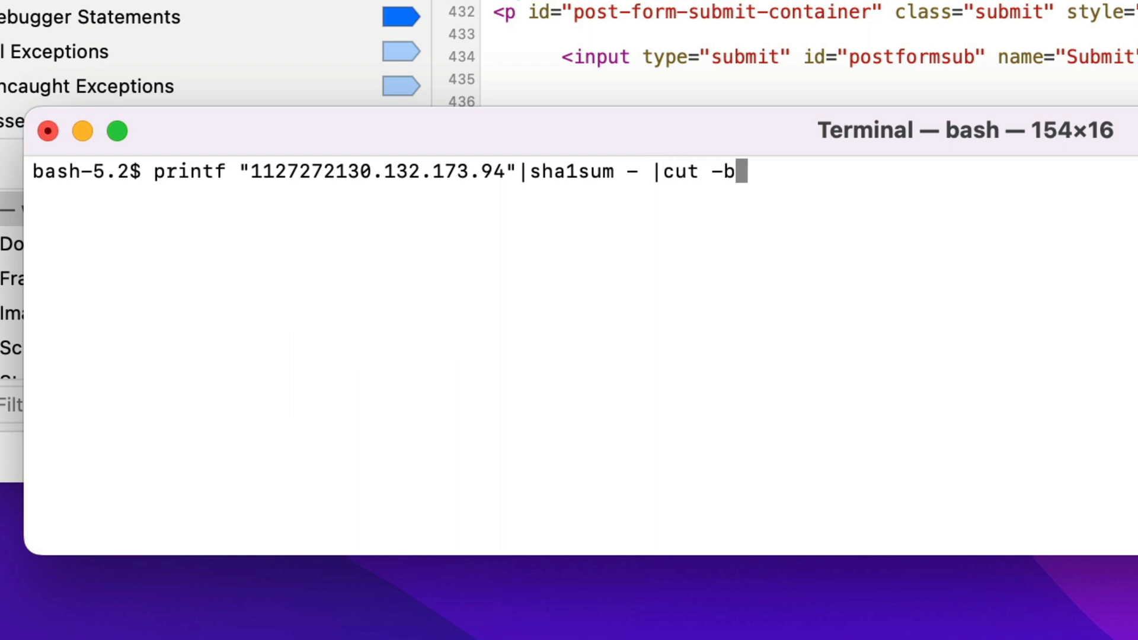
type("10")
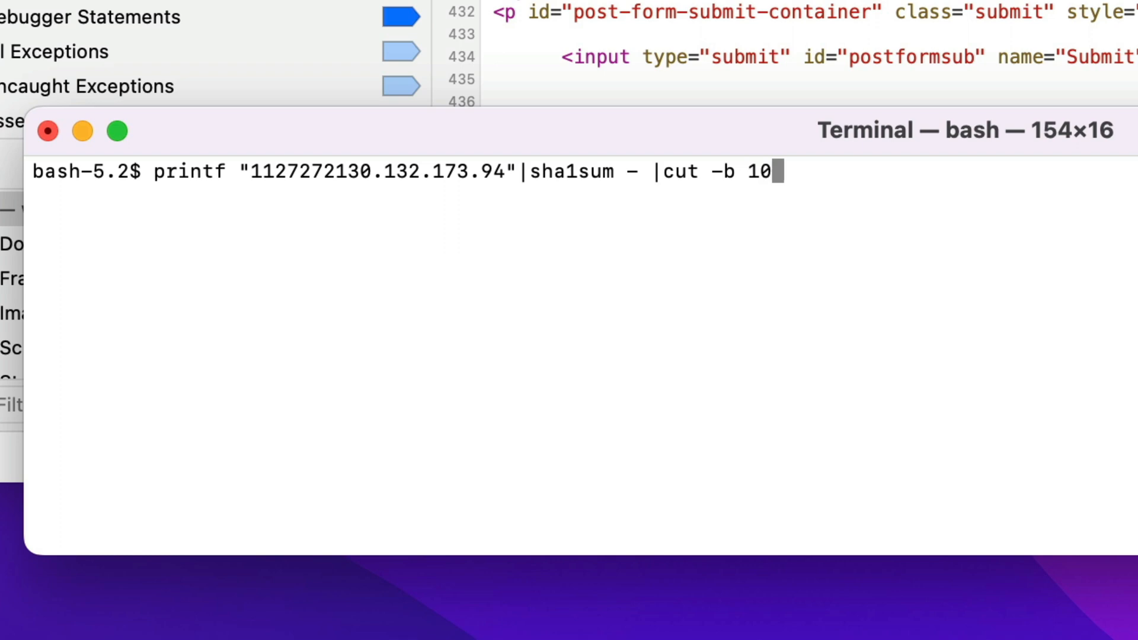
type("-13")
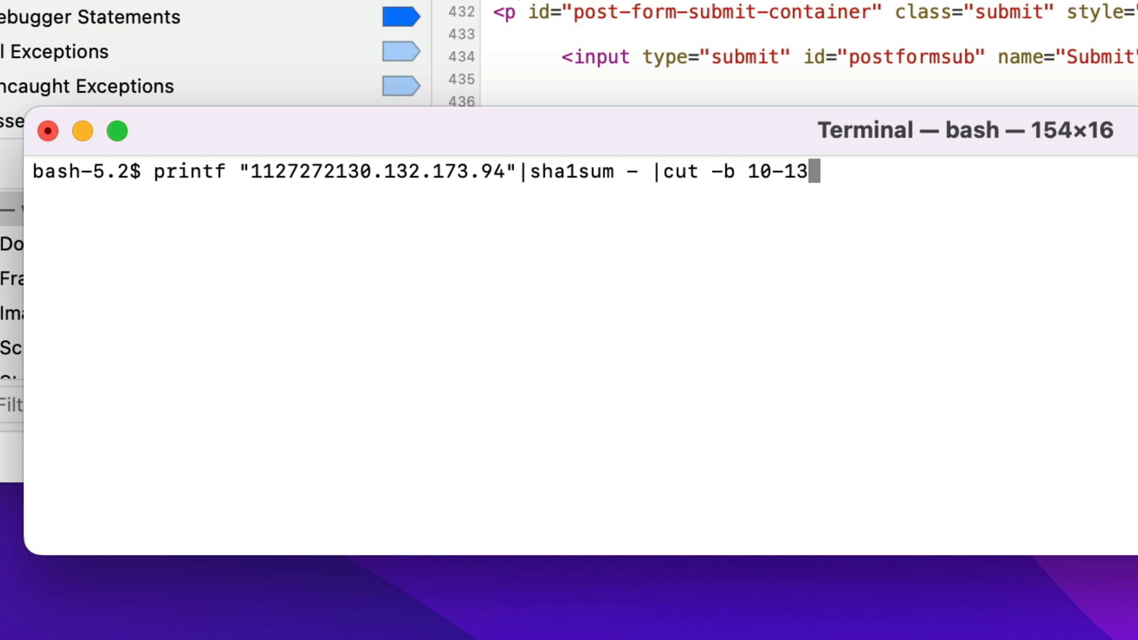
key("Return")
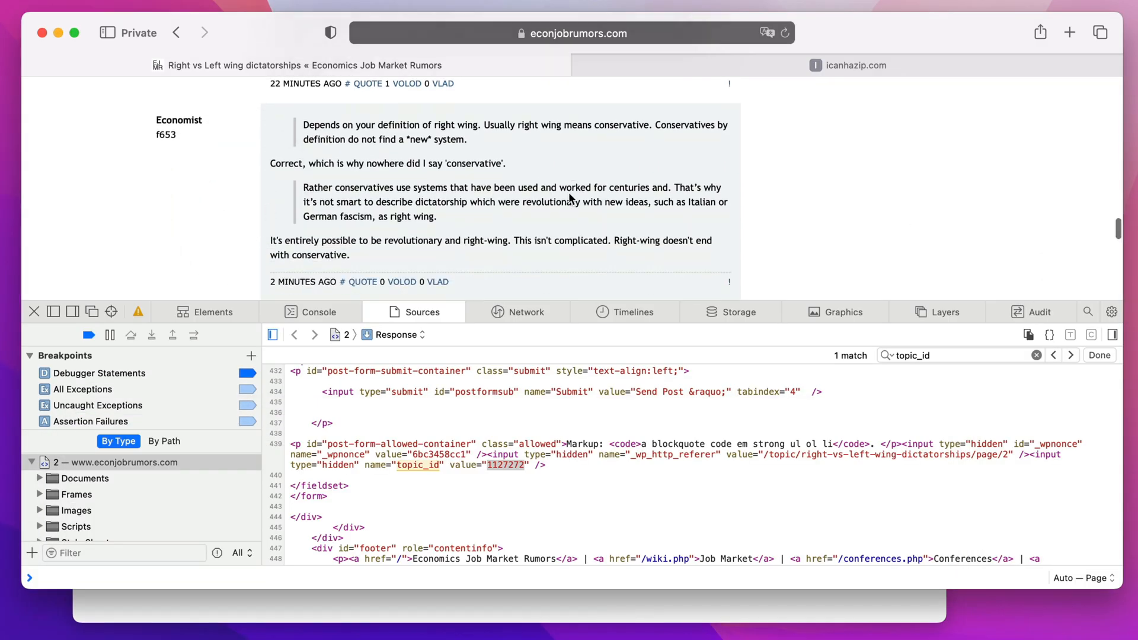
- Reply 'OK' to the thread and select the new reply's username 824e
scroll("down", 3)
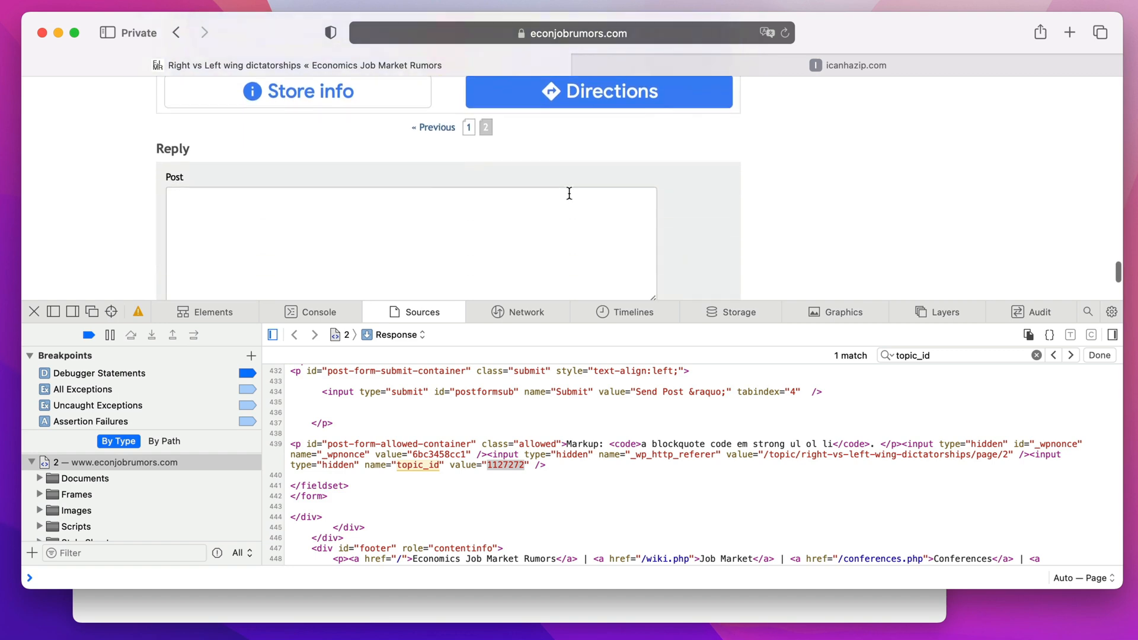
type("OK")
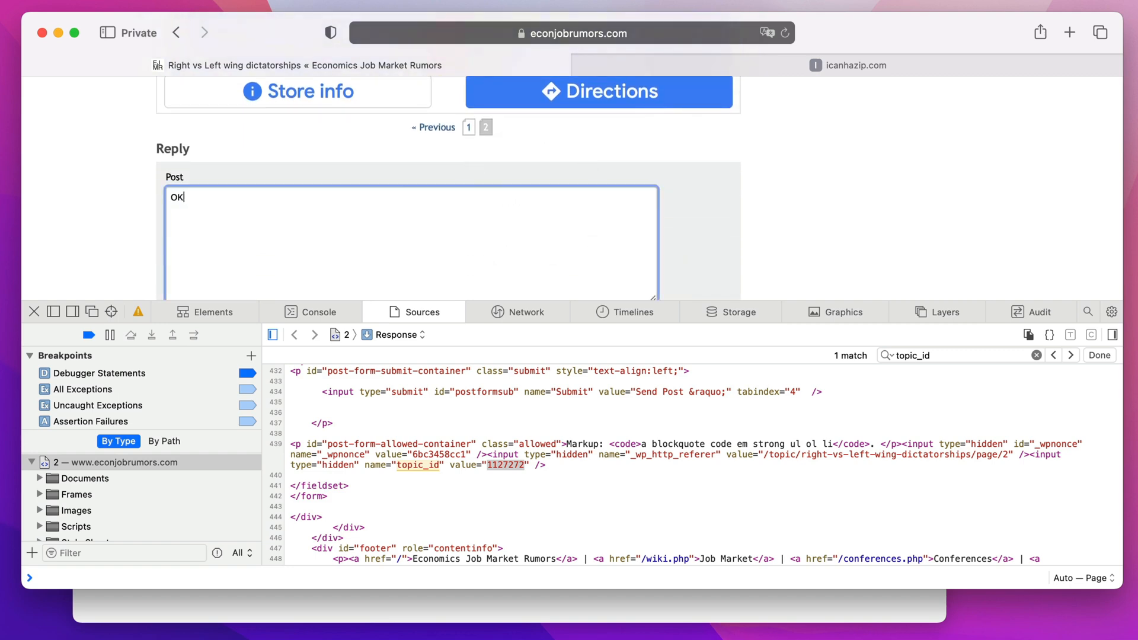
scroll("down", 3)
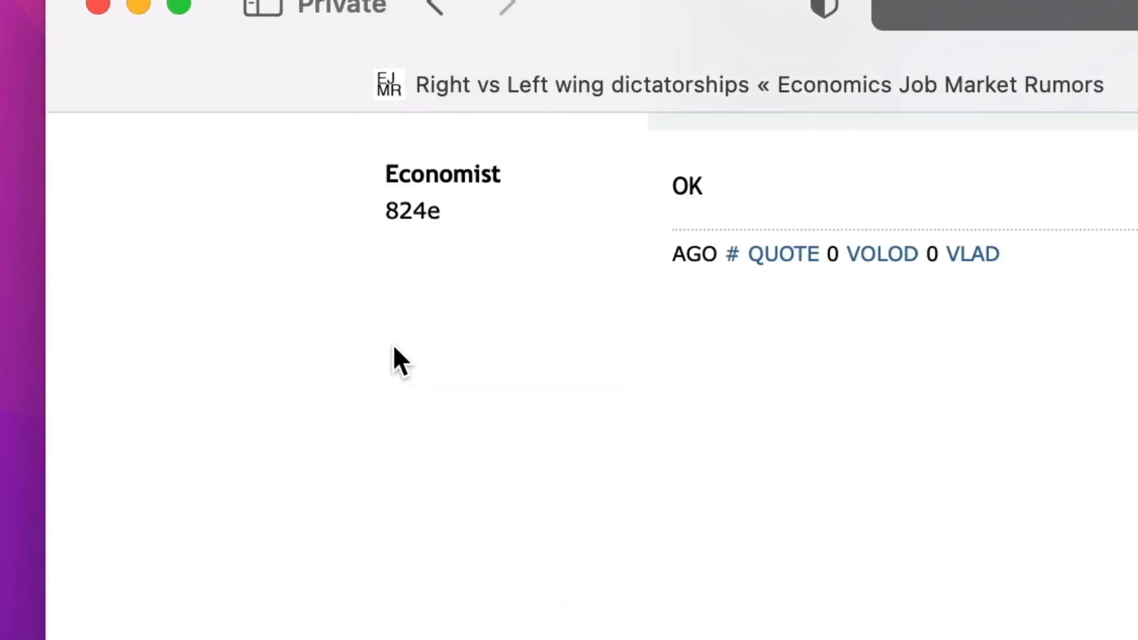
double_click(411, 300)
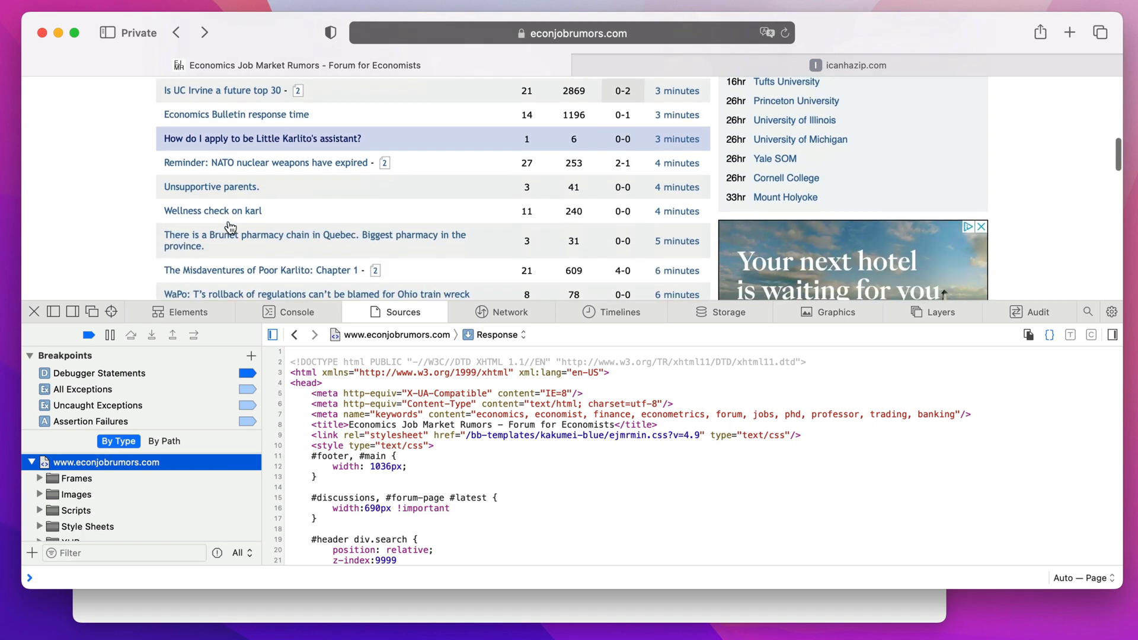
- Open the 'Unsupportive parents' thread and select topic_id 1127329 in the page source
left_click(210, 188)
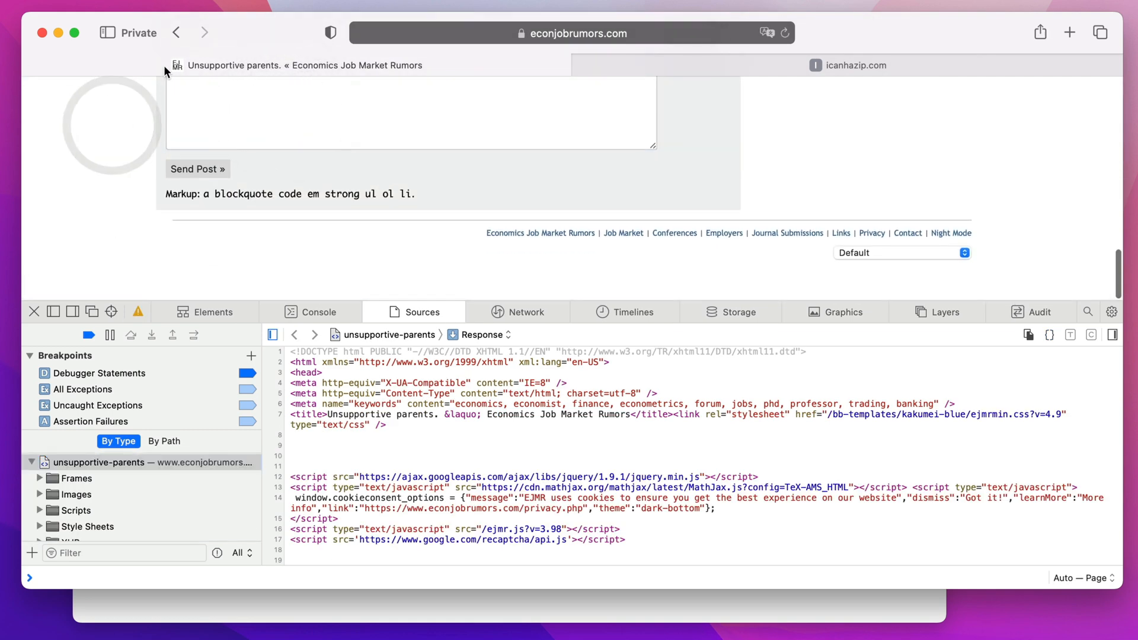
scroll("up", 3)
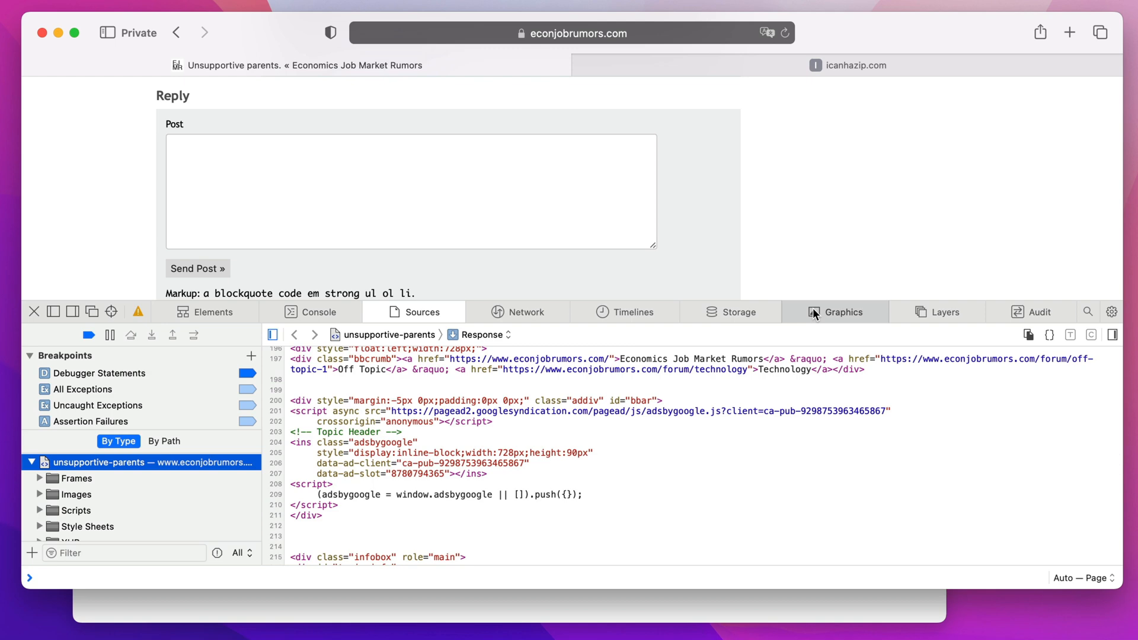
scroll("down", 3)
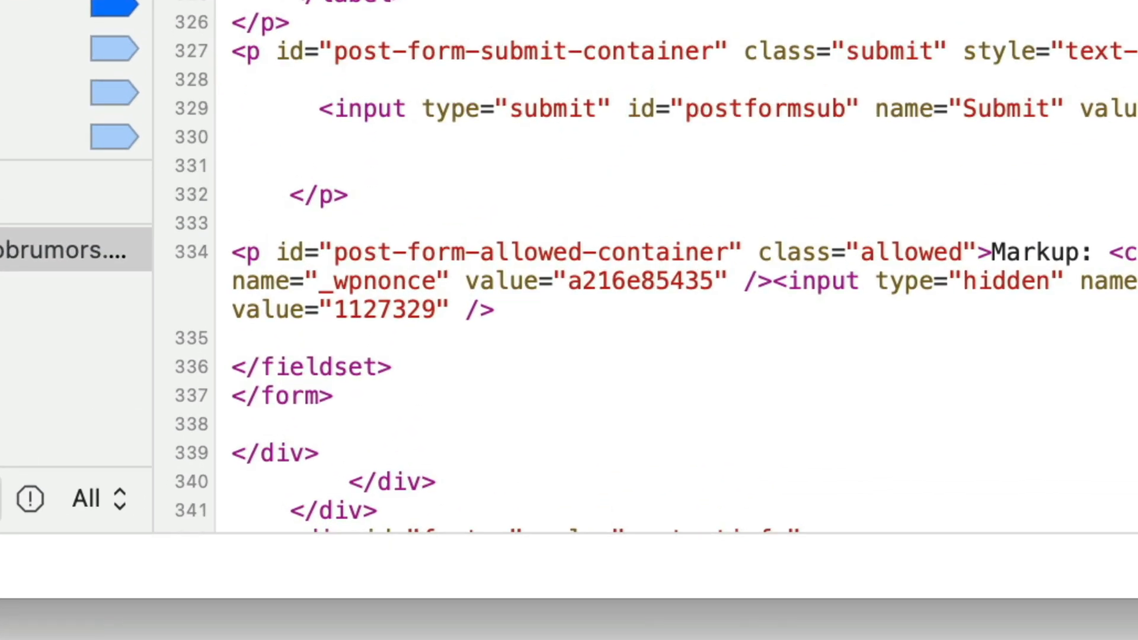
mouse_move(417, 310)
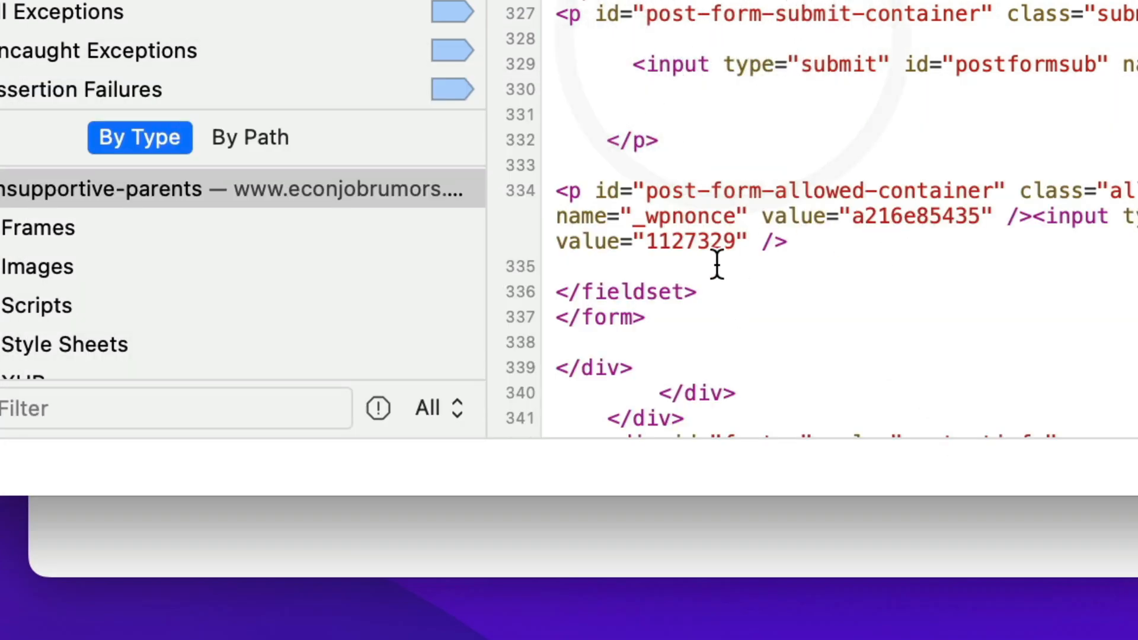
double_click(689, 241)
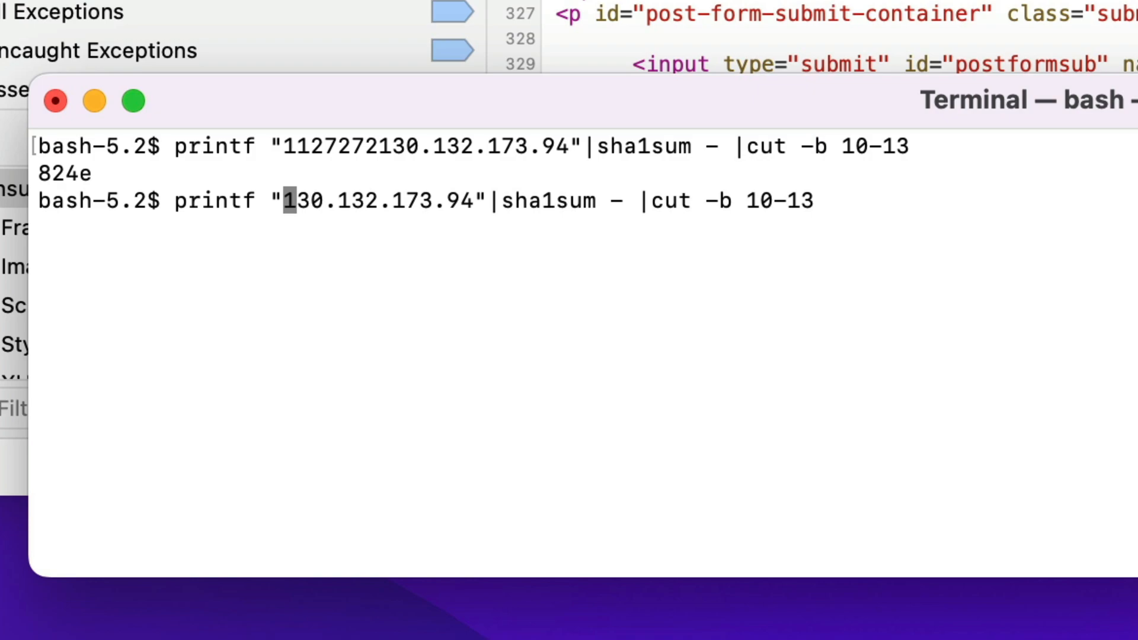
- Rerun the sha1 byte-cut command using topic ID 1127329 with the same IP
key("Return")
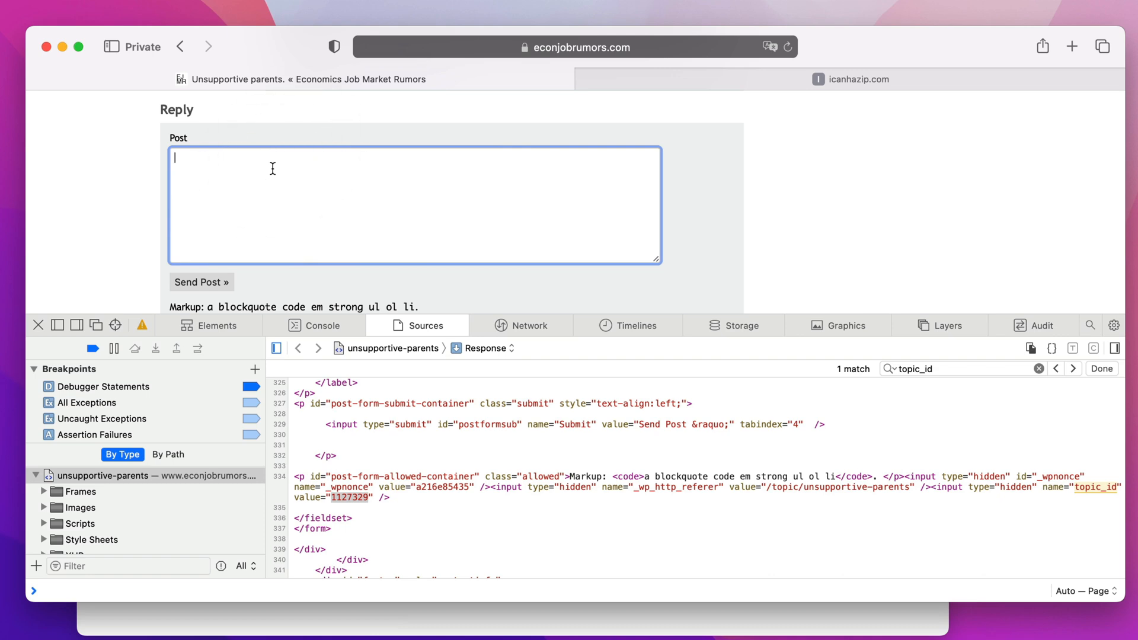
- Post an 'OK' reply in the Unsupportive parents thread, shown under 607e
left_click(201, 282)
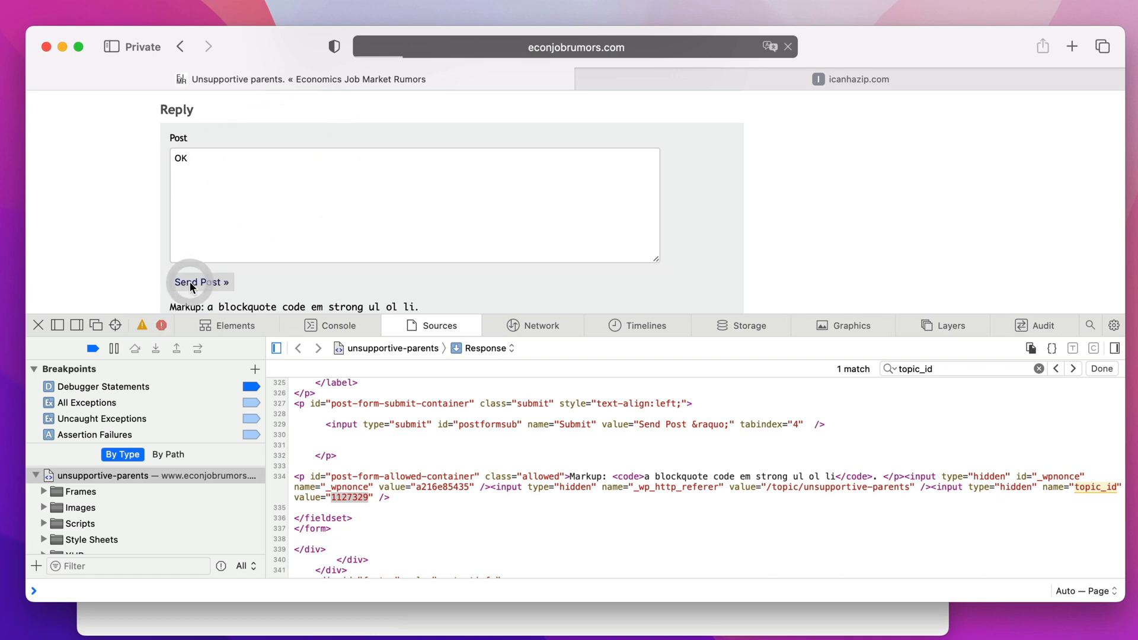
left_click(196, 282)
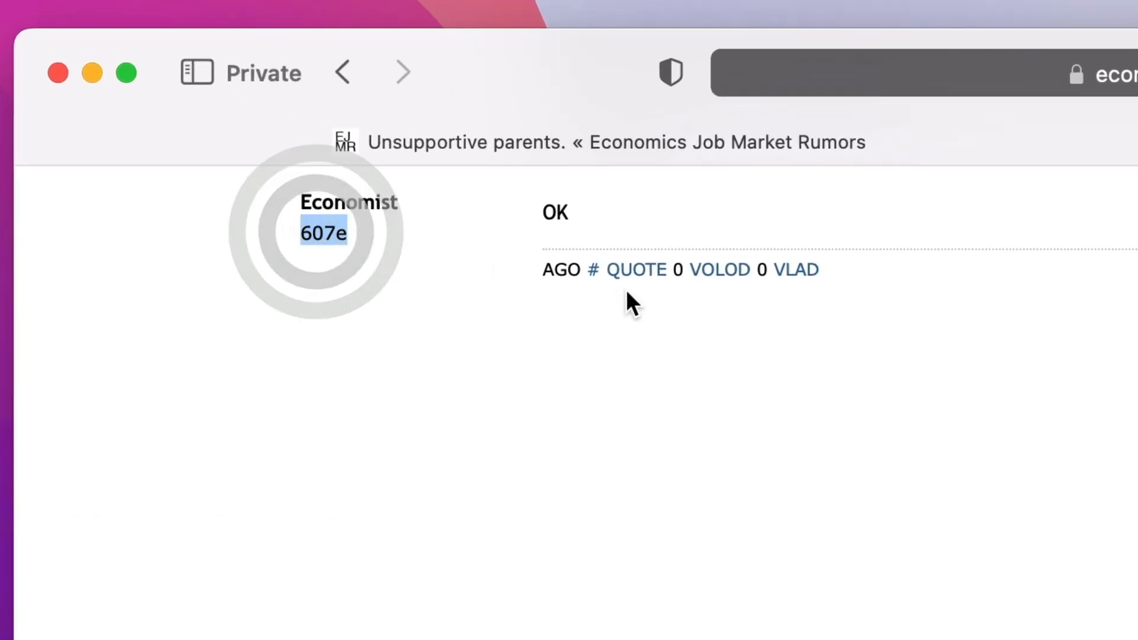